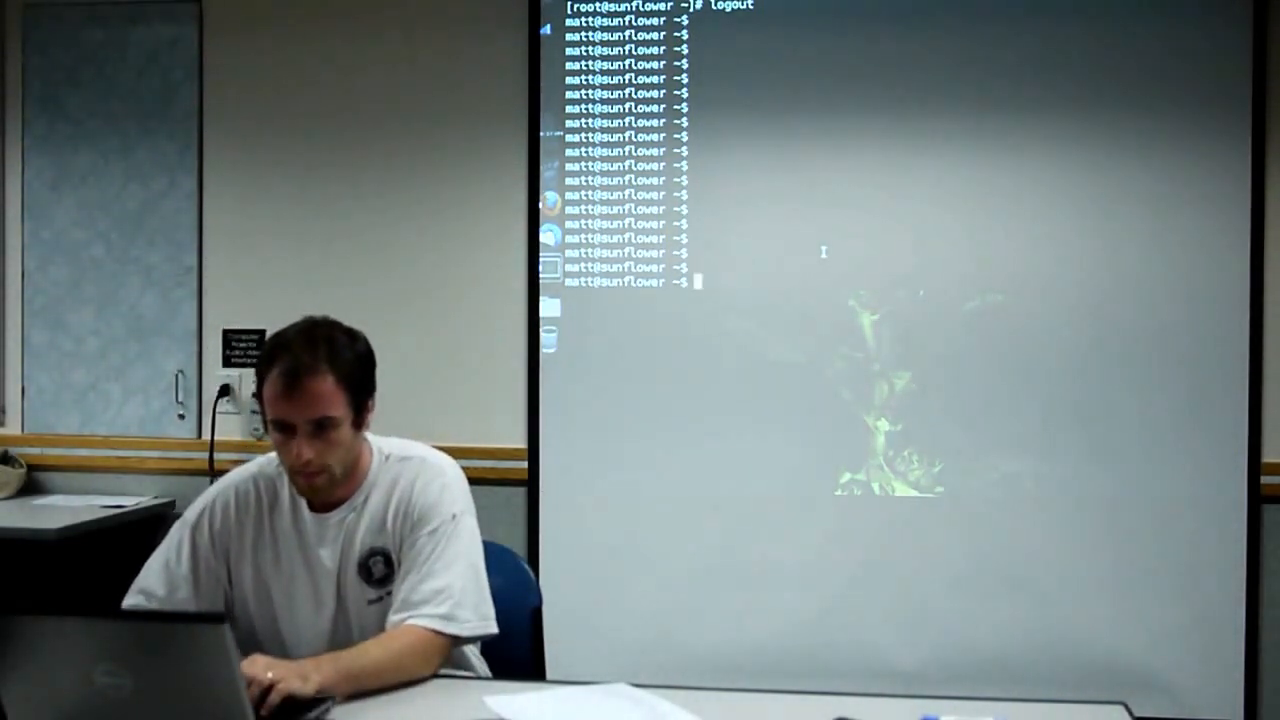
pyautogui.write('apt-get u')
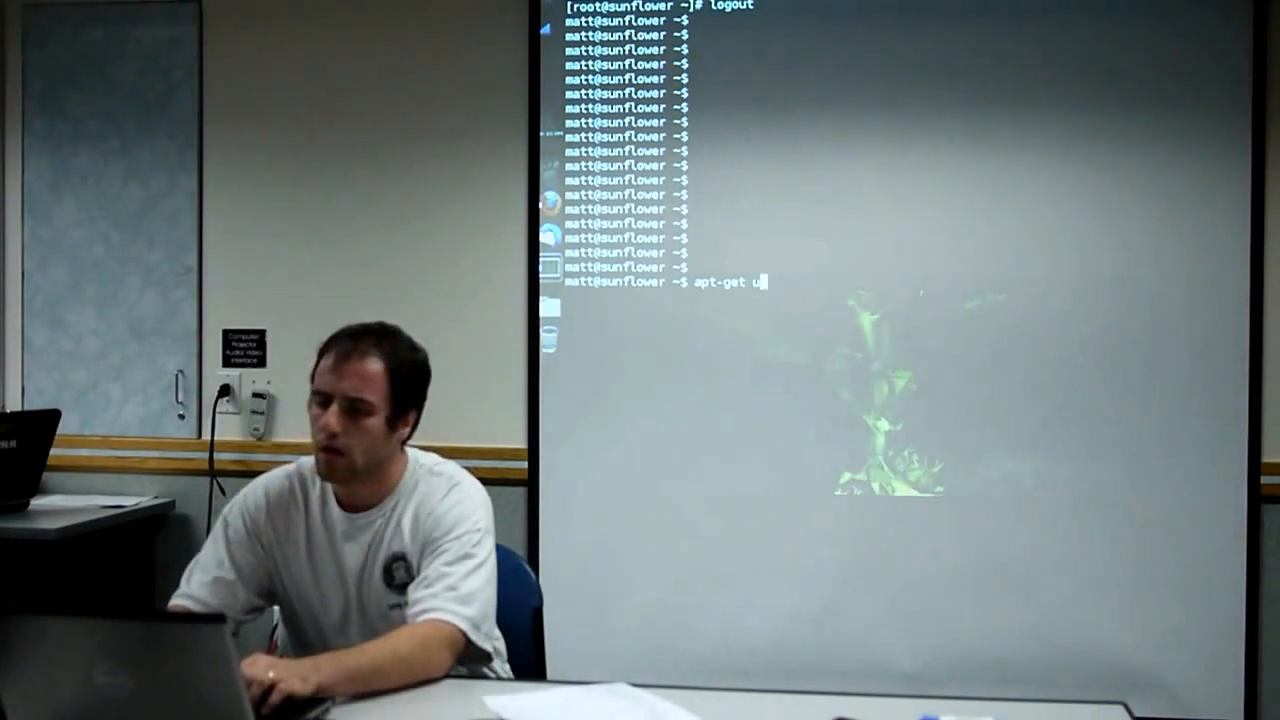
pyautogui.write('dist-up')
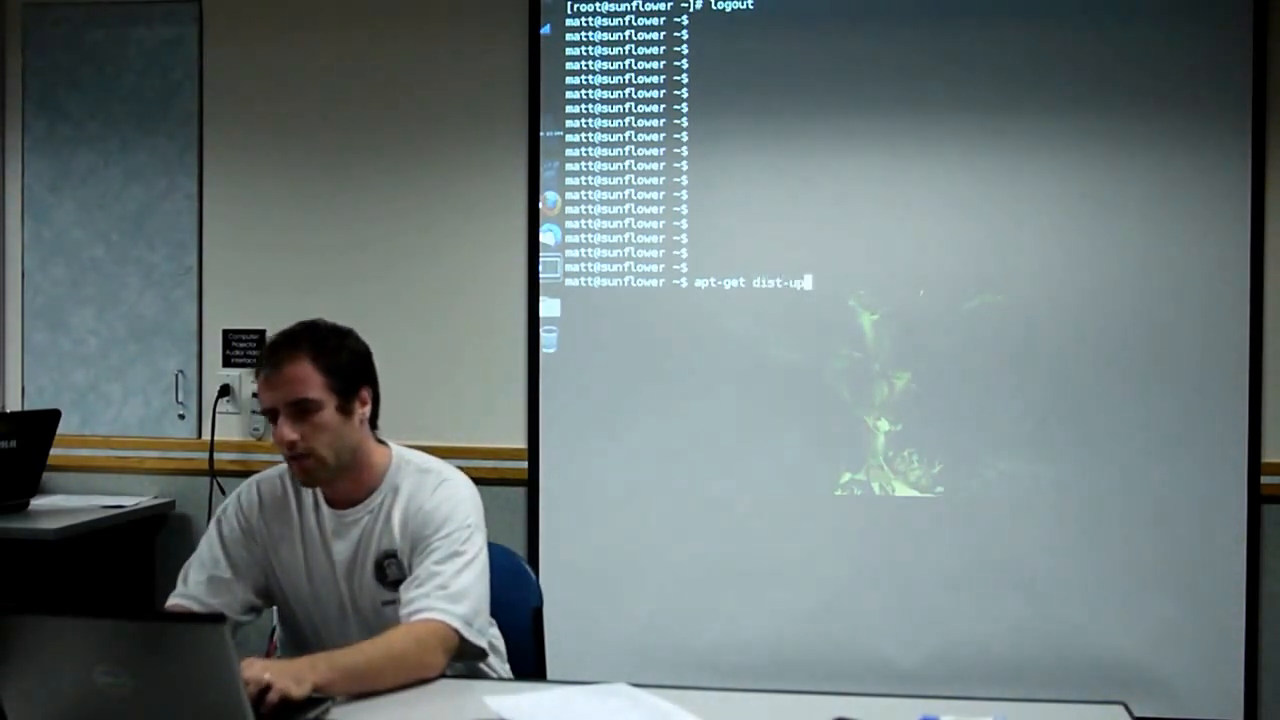
pyautogui.write('grade')
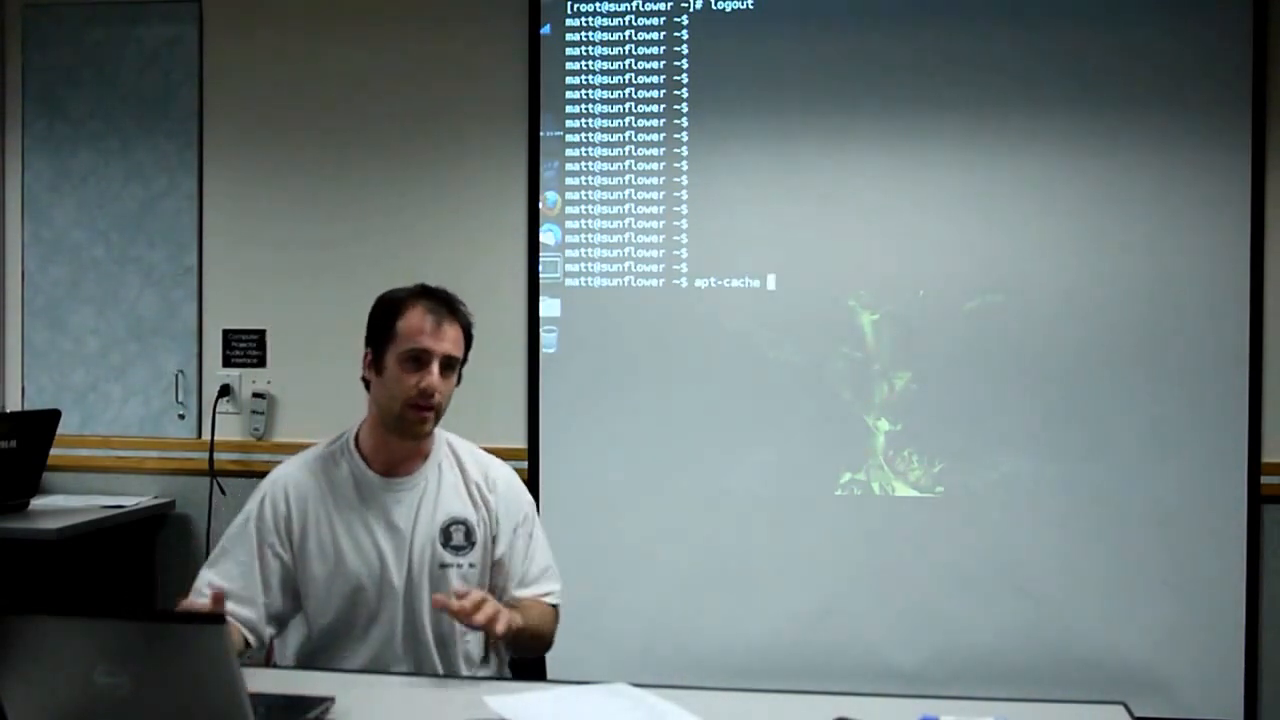
pyautogui.write('seer')
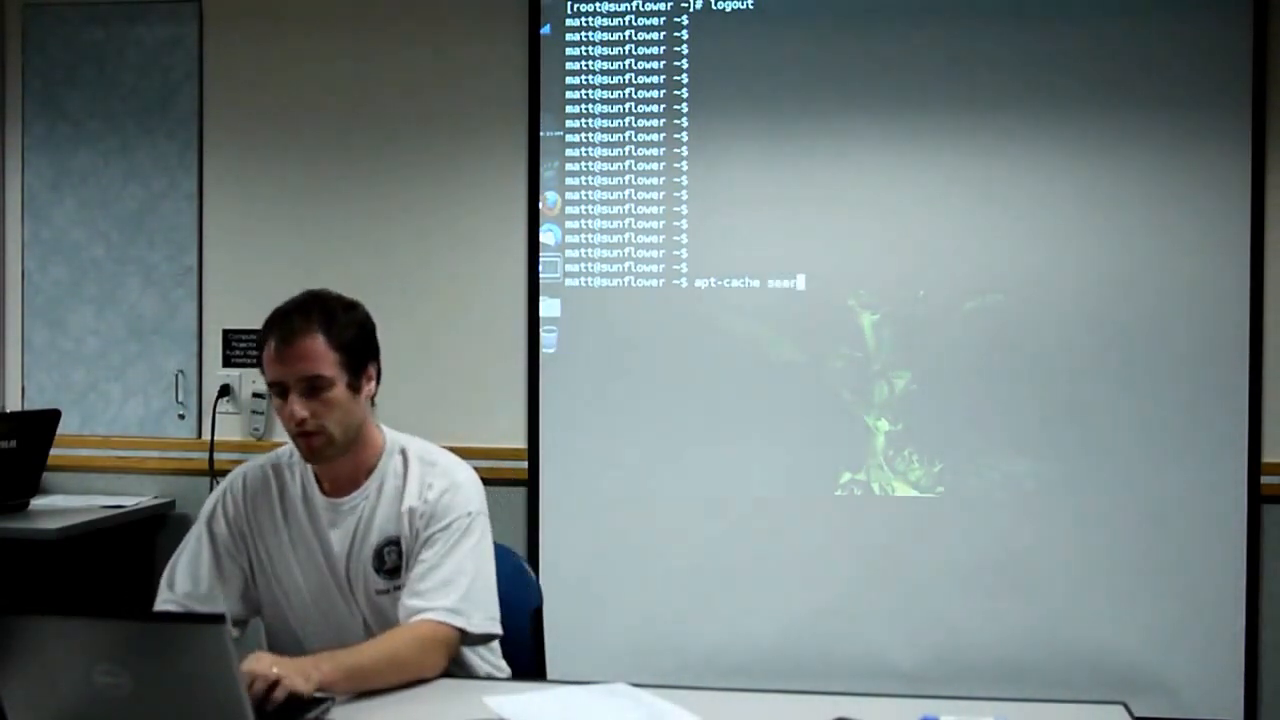
pyautogui.write('search grep')
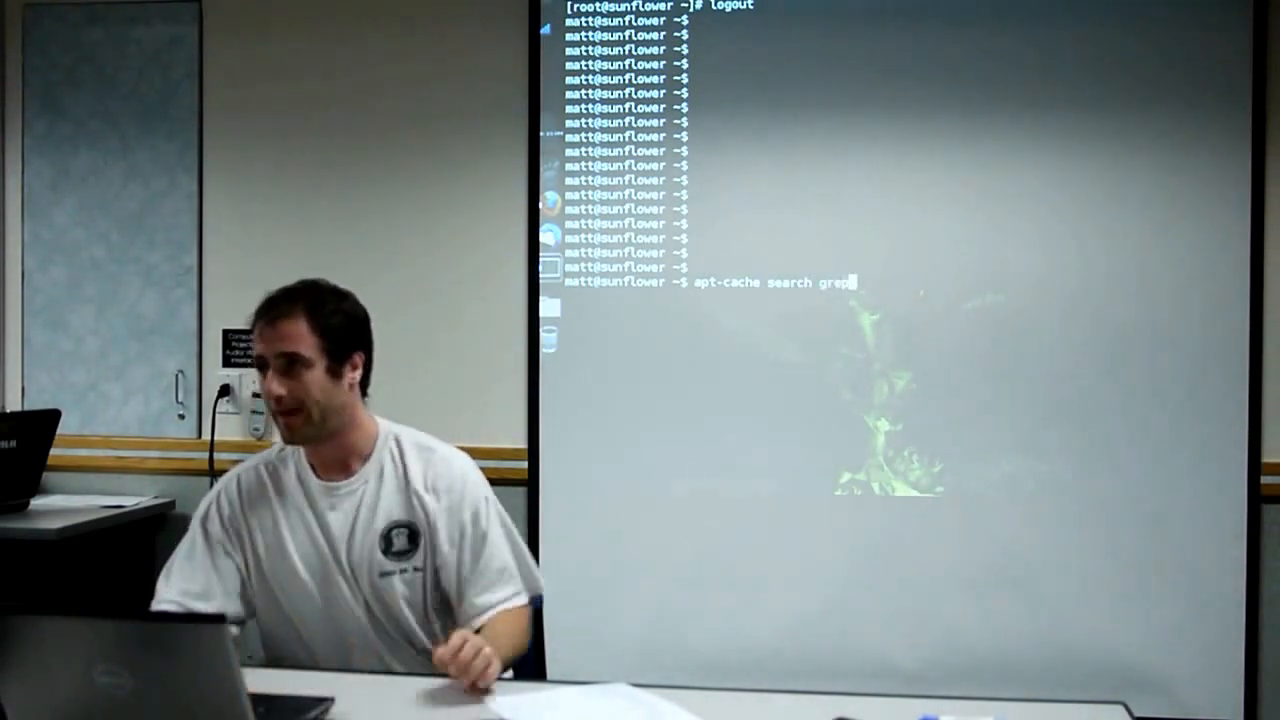